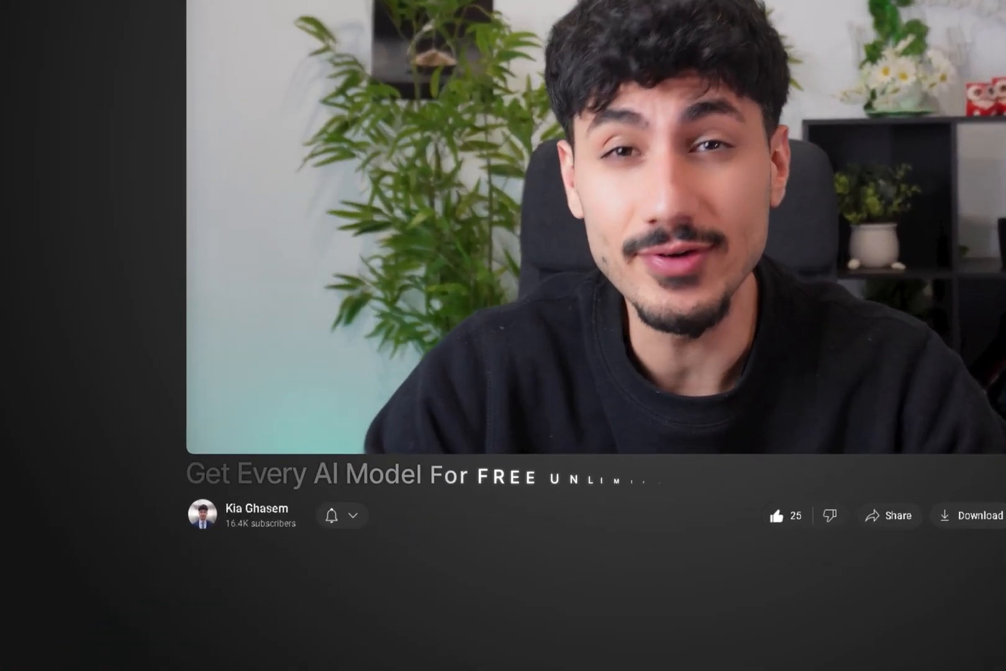
scroll(down, 3)
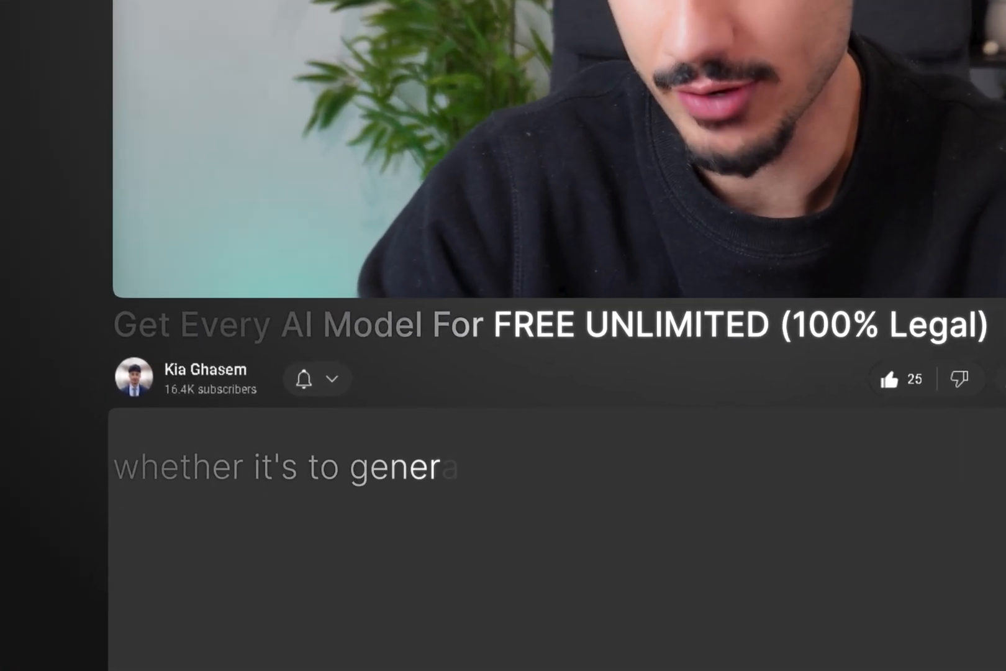